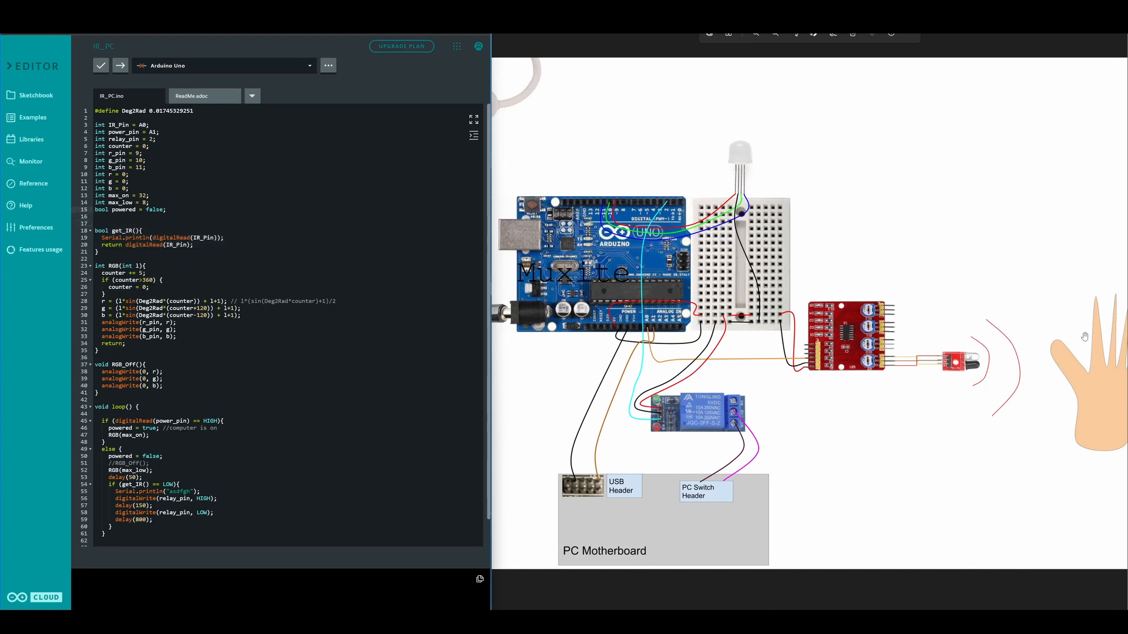
{"action": "mouse_move", "coordinate": [648, 332]}
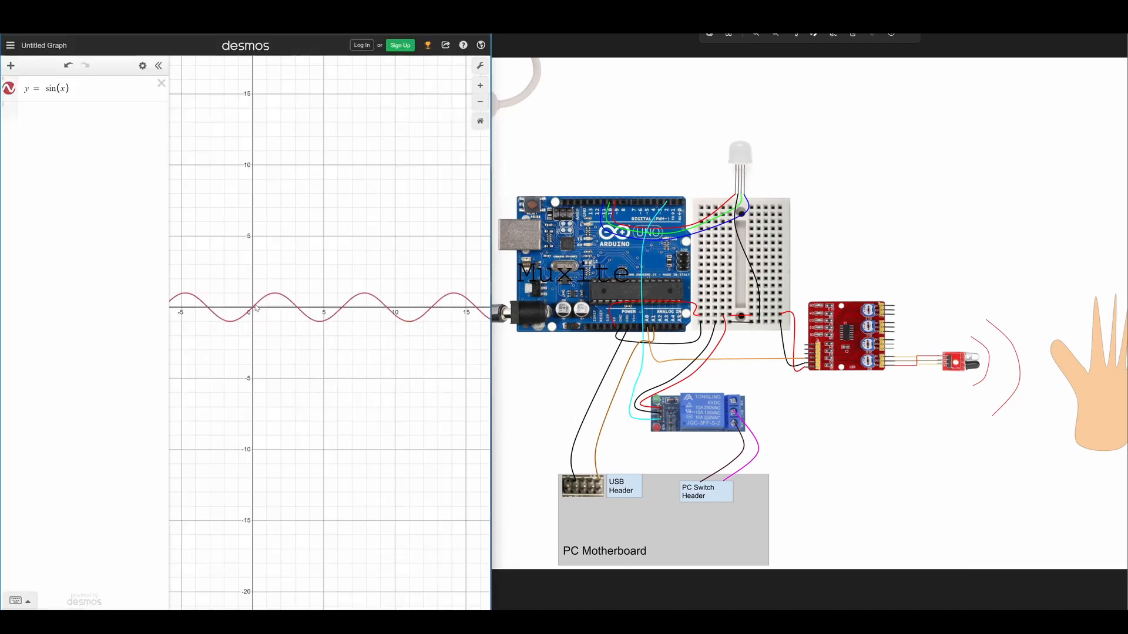
{"action": "mouse_move", "coordinate": [58, 34]}
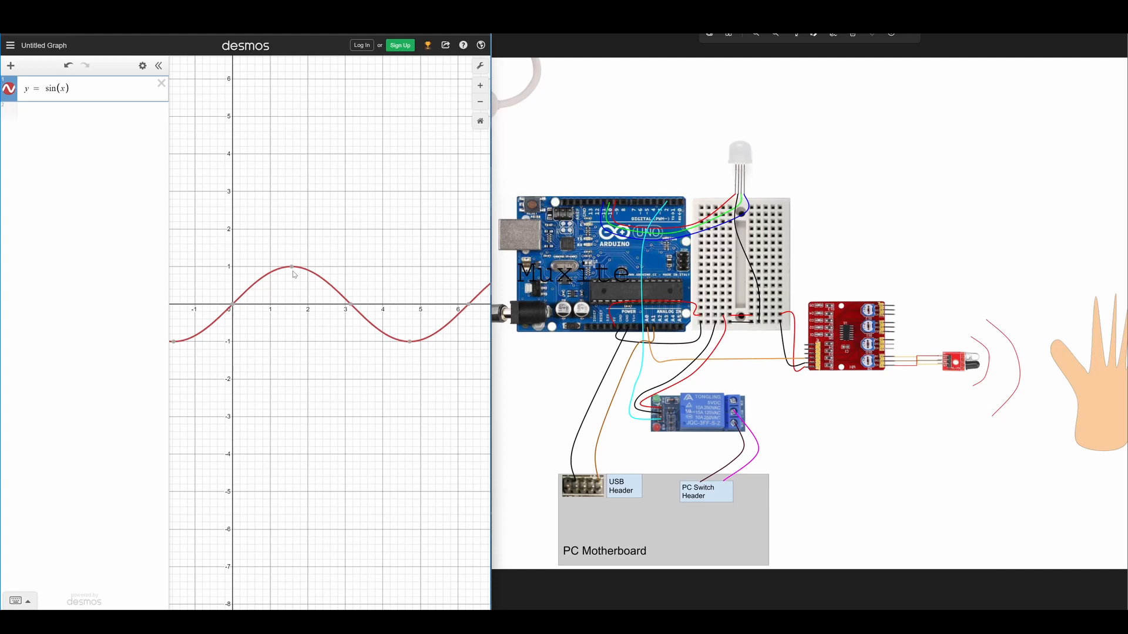
{"action": "mouse_move", "coordinate": [407, 342]}
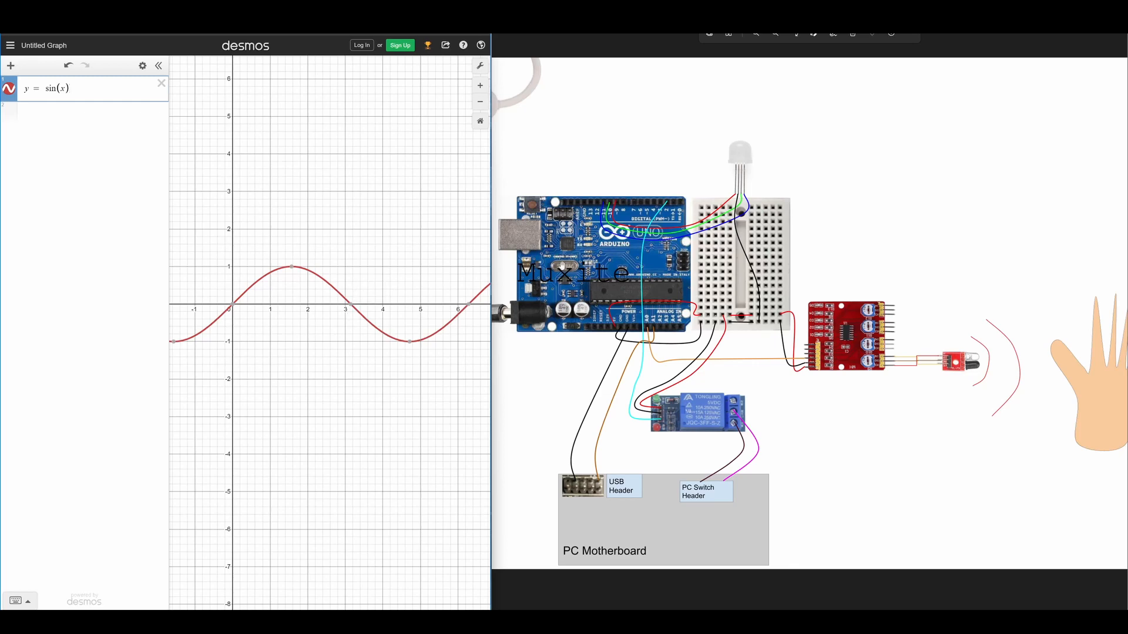
{"action": "mouse_move", "coordinate": [722, 177]}
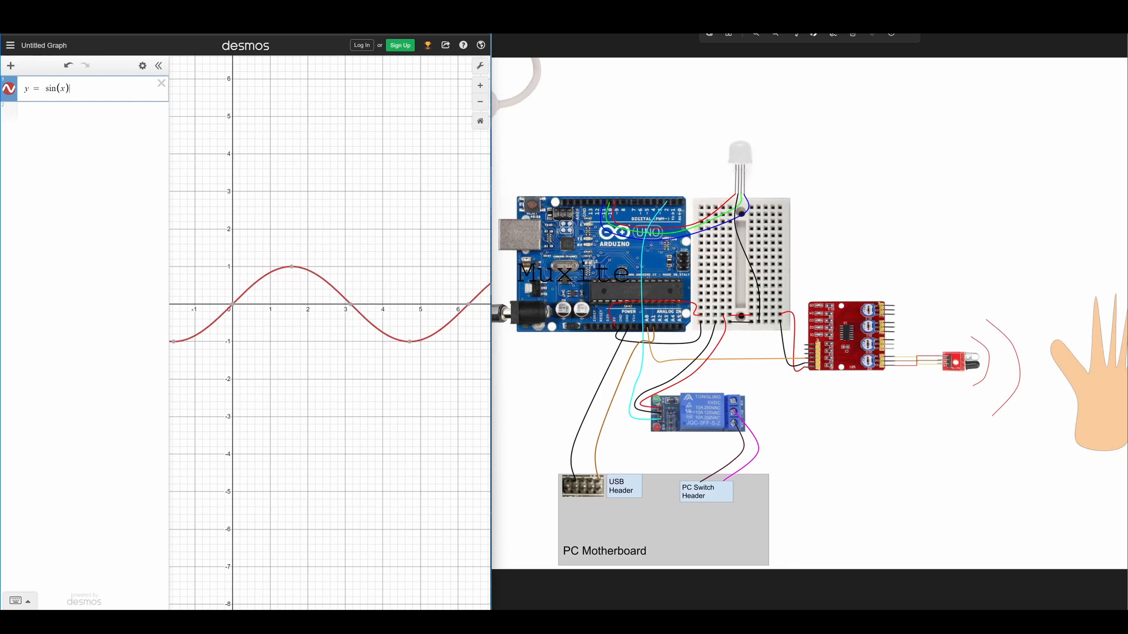
{"action": "type", "text": "+"}
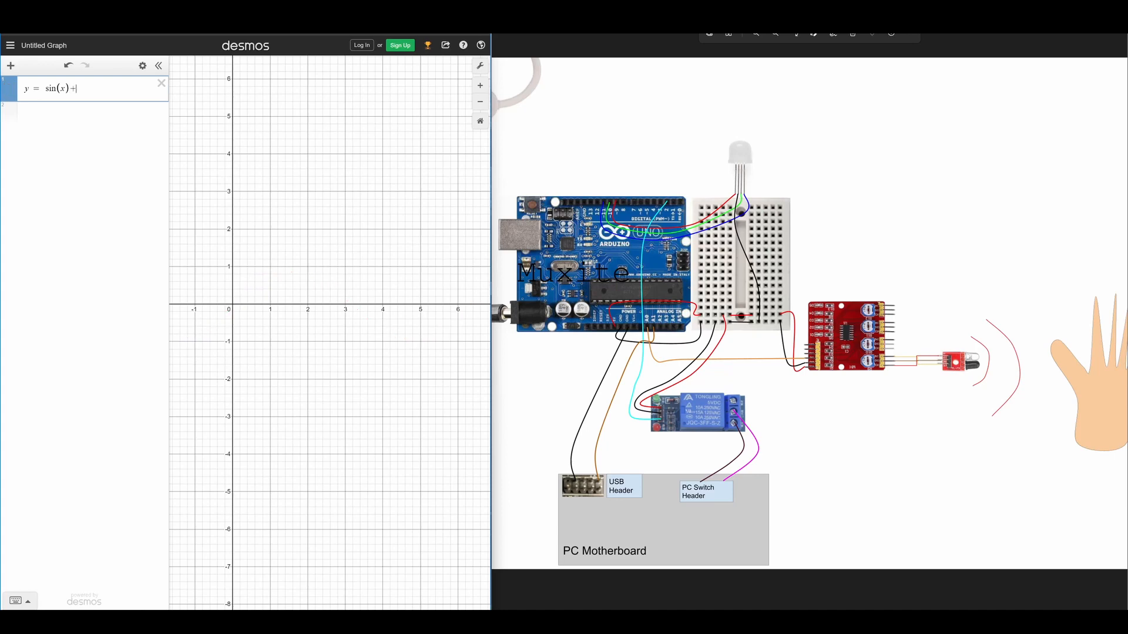
{"action": "type", "text": "1"}
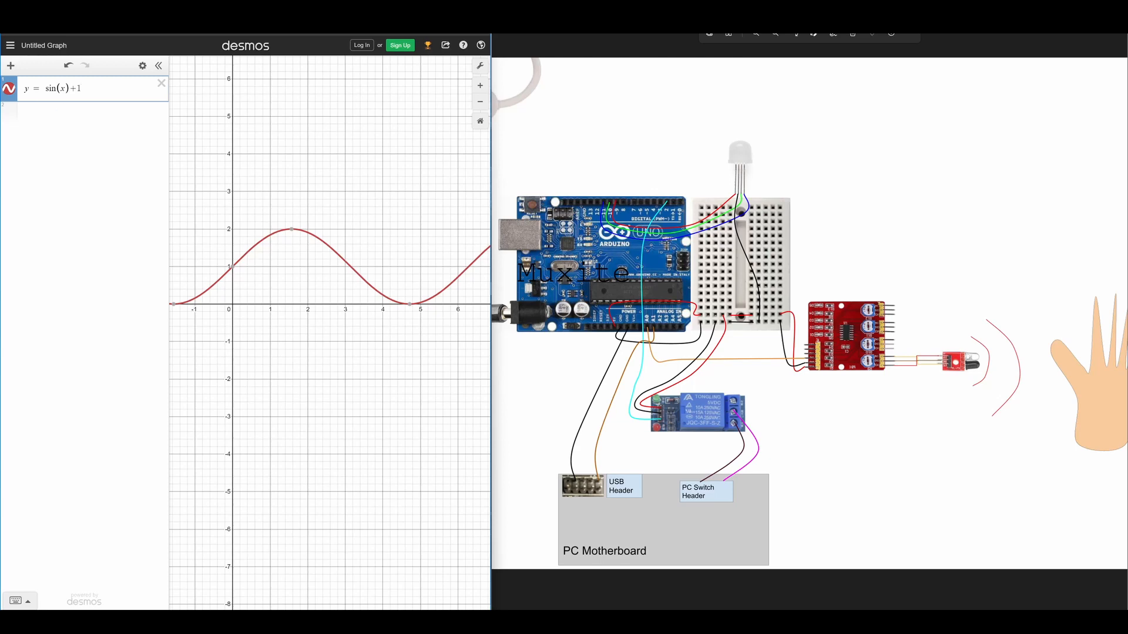
{"action": "mouse_move", "coordinate": [290, 232]}
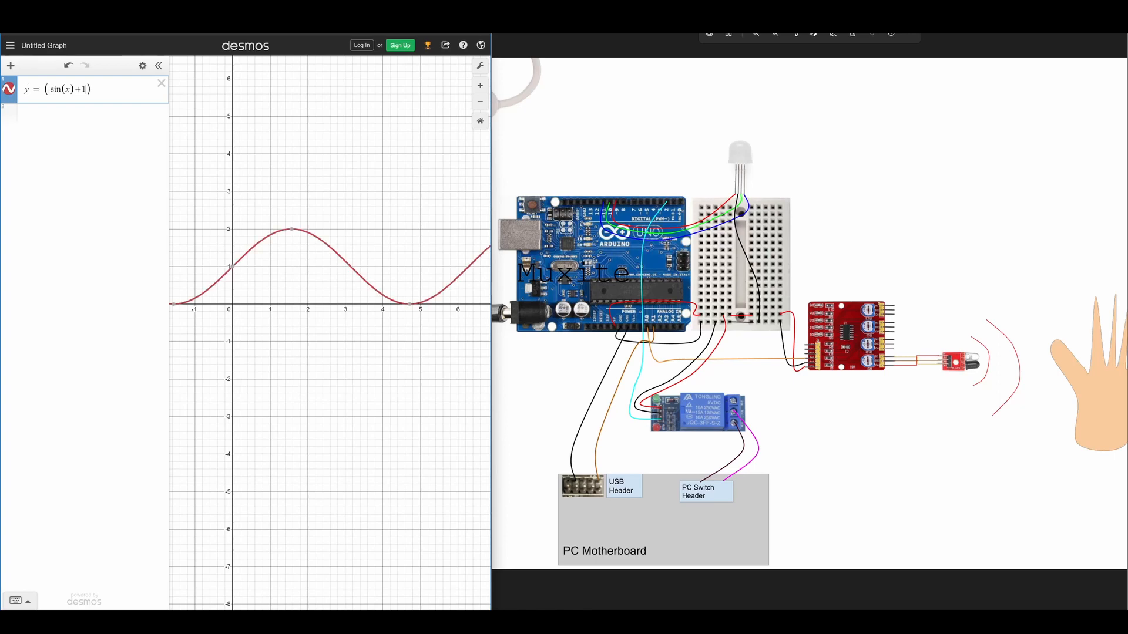
{"action": "type", "text": "/2"}
{"action": "type", "text": "y=2(sin(x-2/3π)+1)/2"}
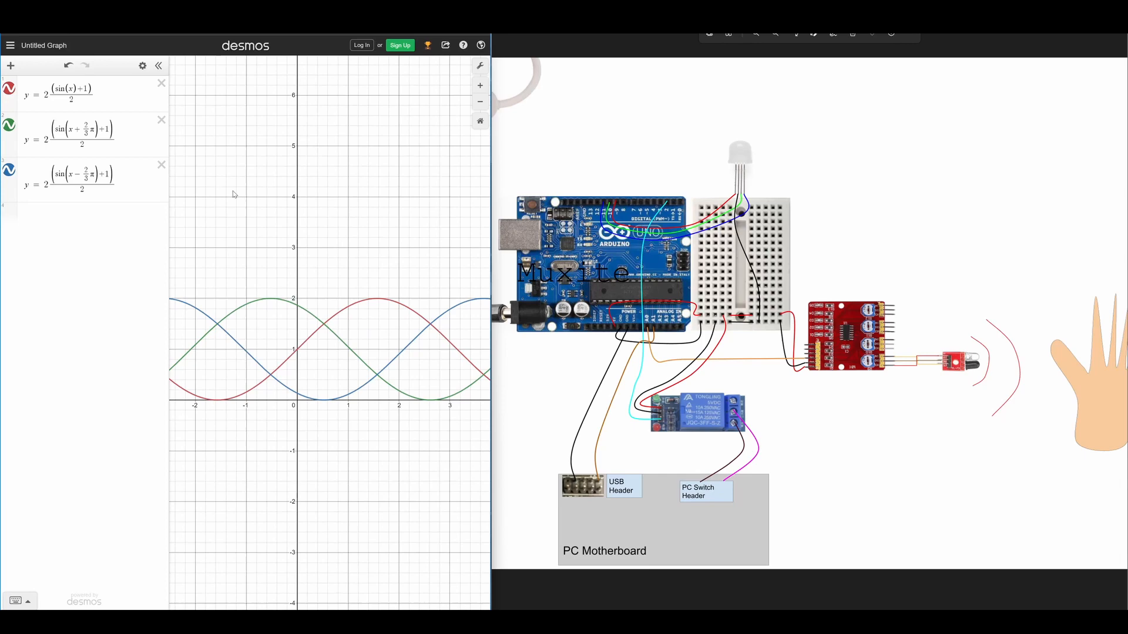
{"action": "scroll", "scroll_direction": "down", "scroll_amount": 3}
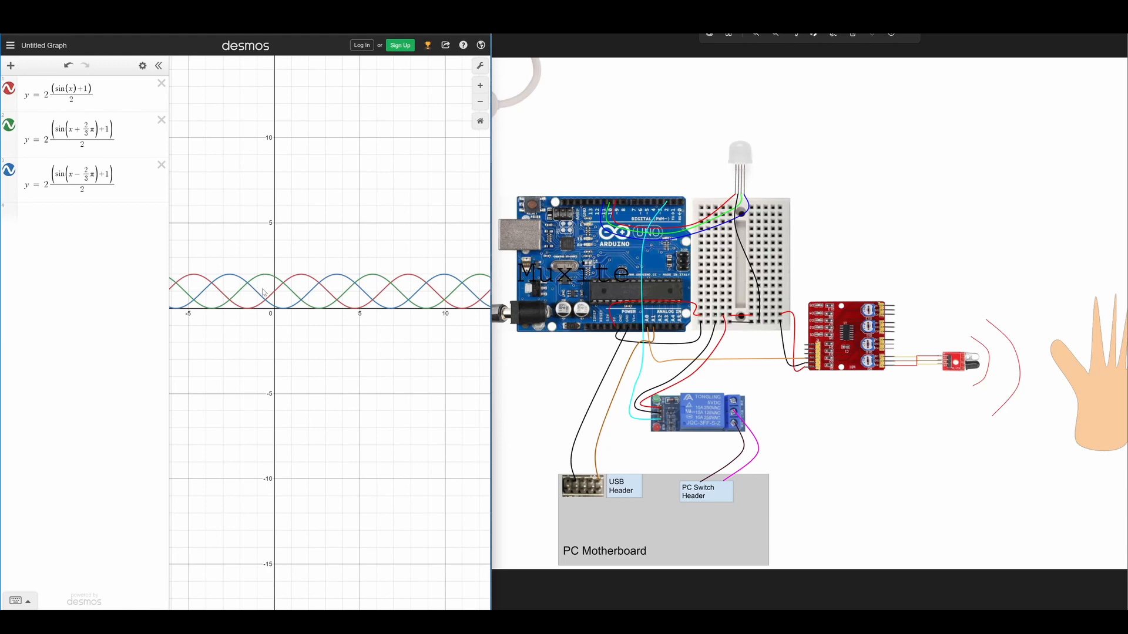
{"action": "mouse_move", "coordinate": [292, 321]}
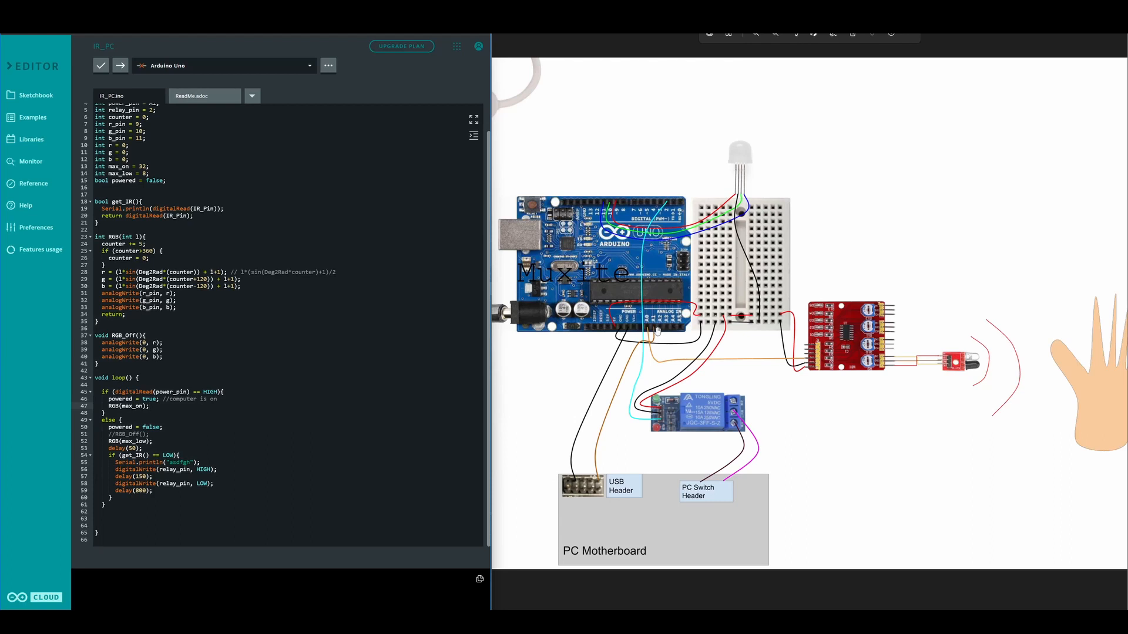
{"action": "mouse_move", "coordinate": [557, 494]}
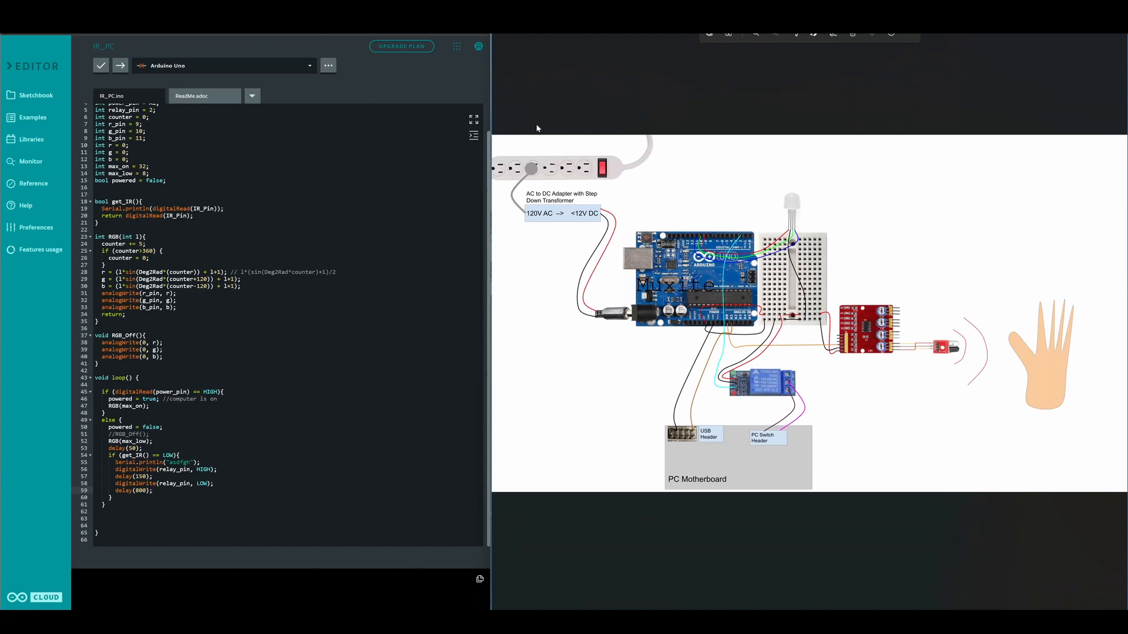
{"action": "mouse_move", "coordinate": [748, 223]}
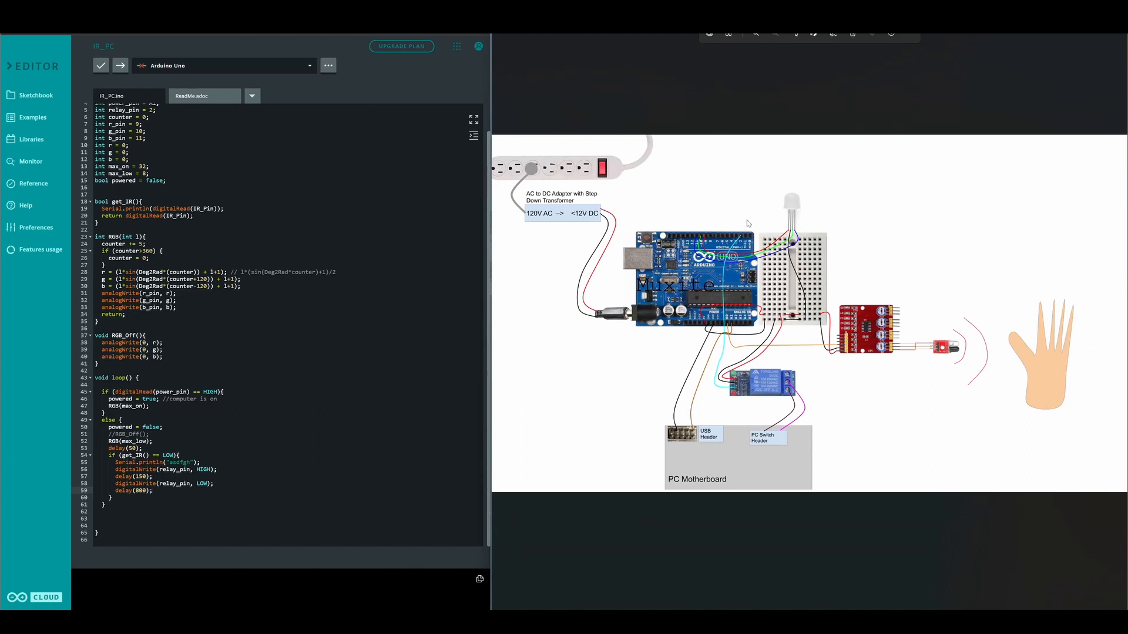
{"action": "mouse_move", "coordinate": [572, 180]}
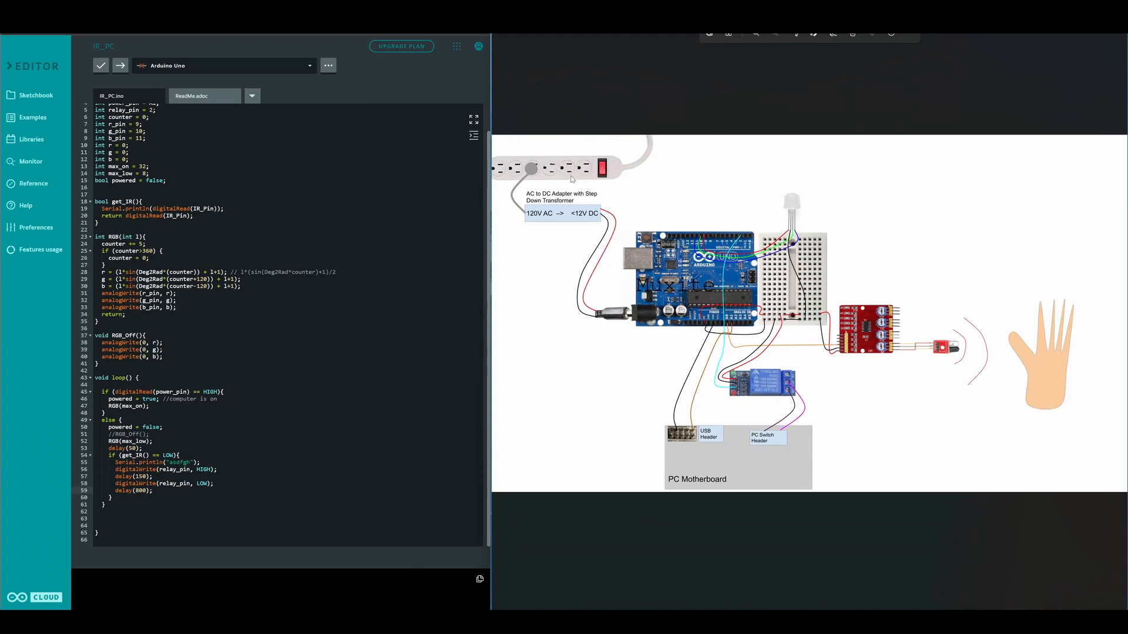